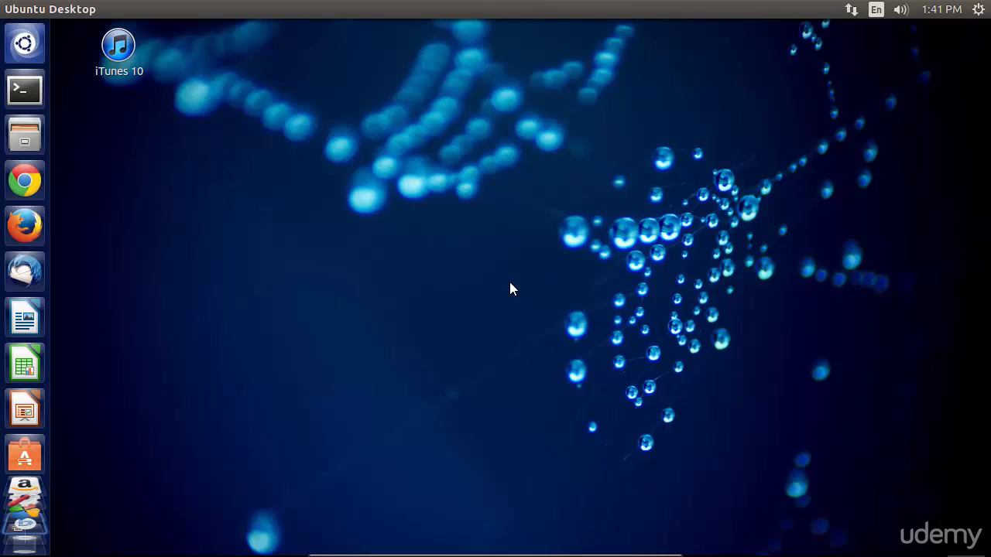
mouse_move(45, 237)
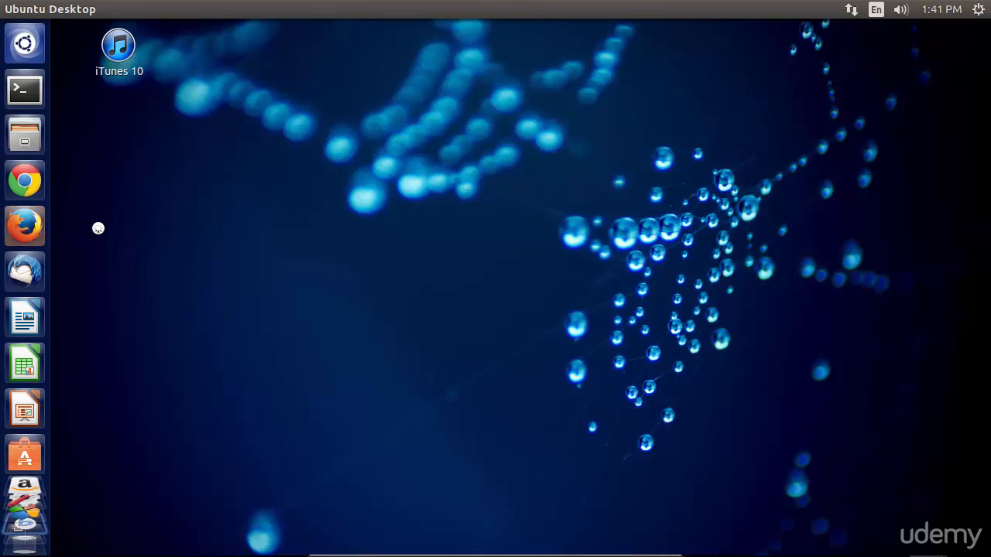
- Search Google for 'atunes download' and open the 'aTunes » Download' result
left_click(25, 226)
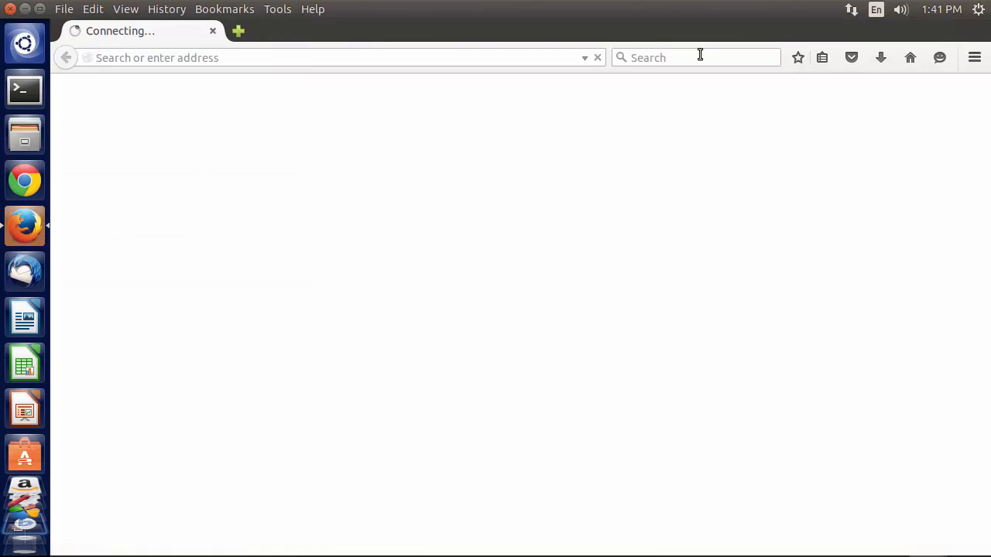
type("atunes download")
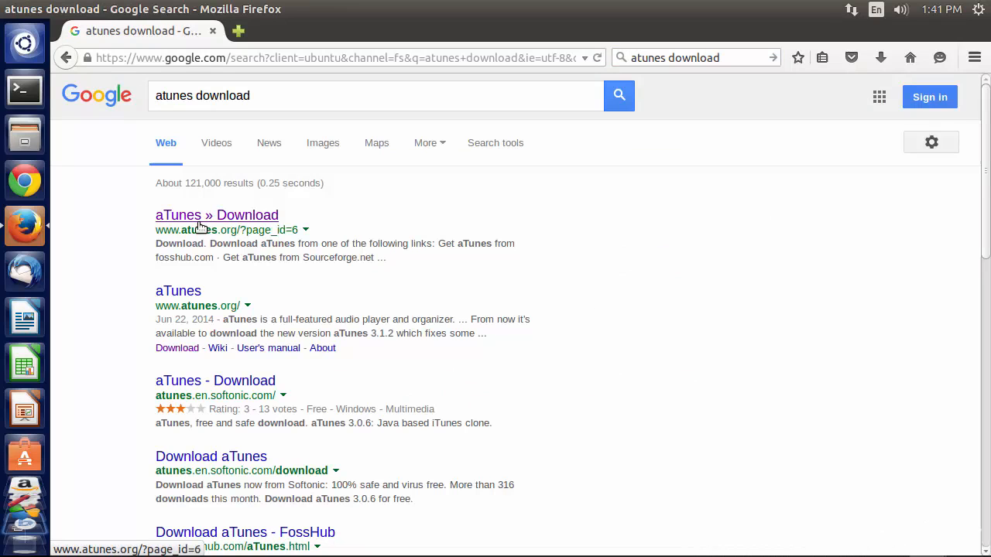
left_click(217, 216)
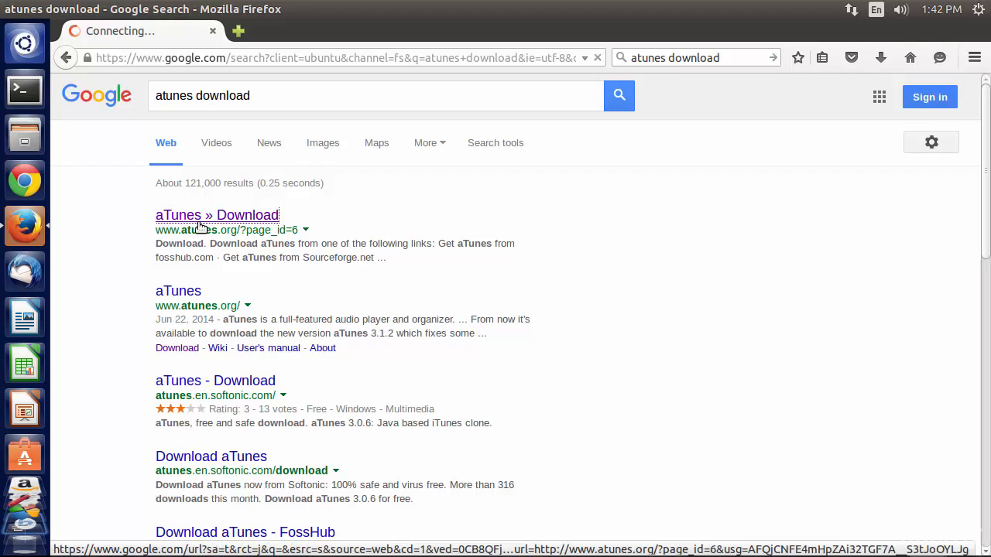
left_click(216, 214)
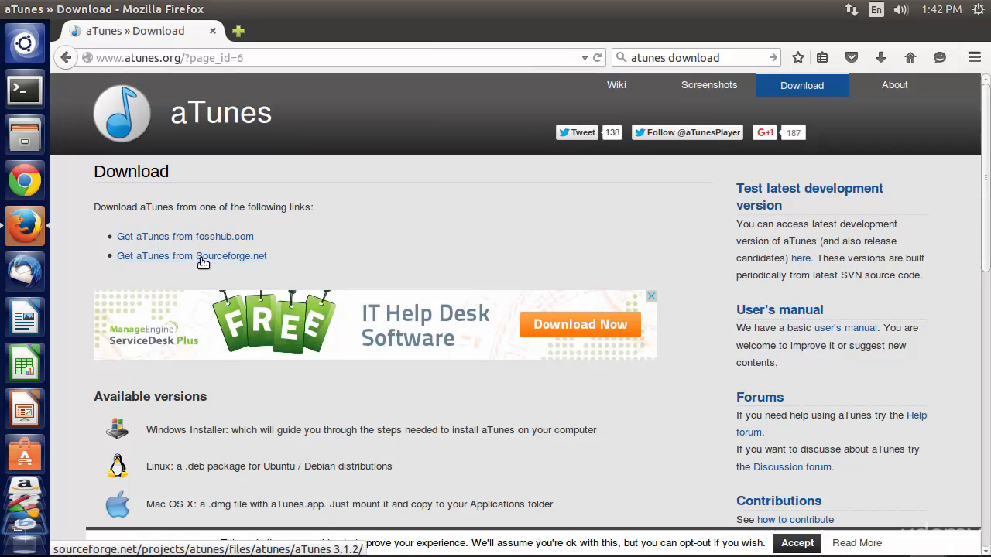
- Open aTunes on SourceForge and start downloading atunes_3.1.2-1_all.deb
left_click(191, 255)
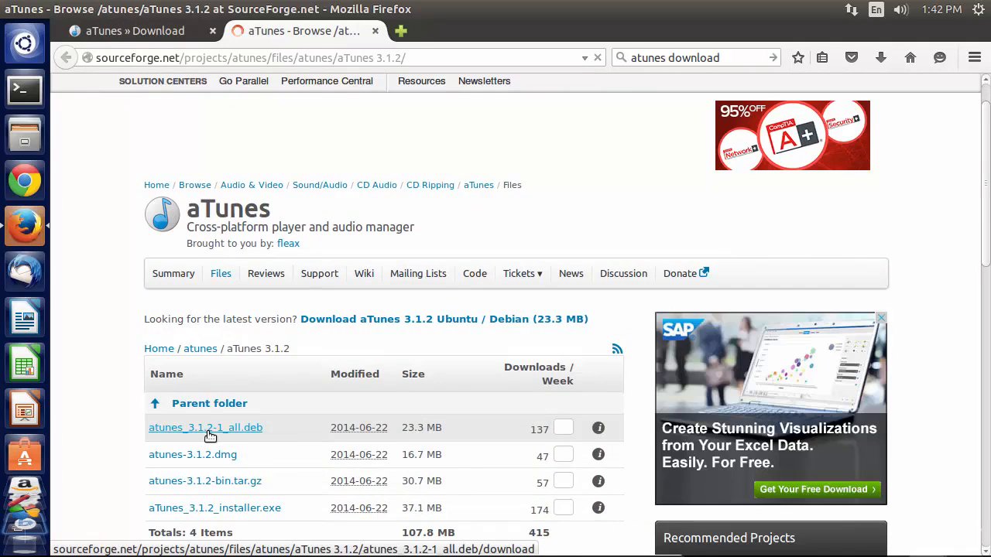
left_click(205, 427)
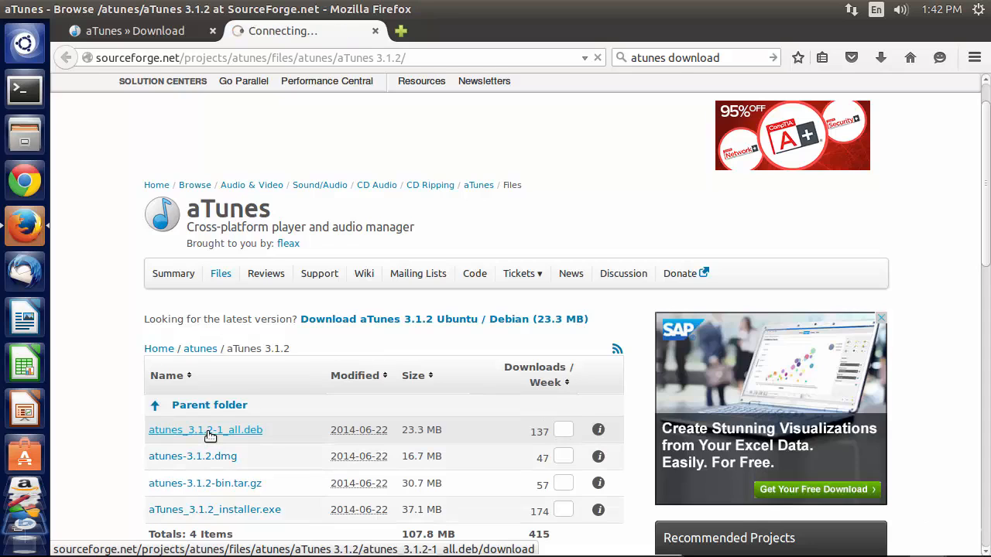
- Set atunes_3.1.2-1_all.deb to open with Ubuntu Software Center and confirm
left_click(205, 429)
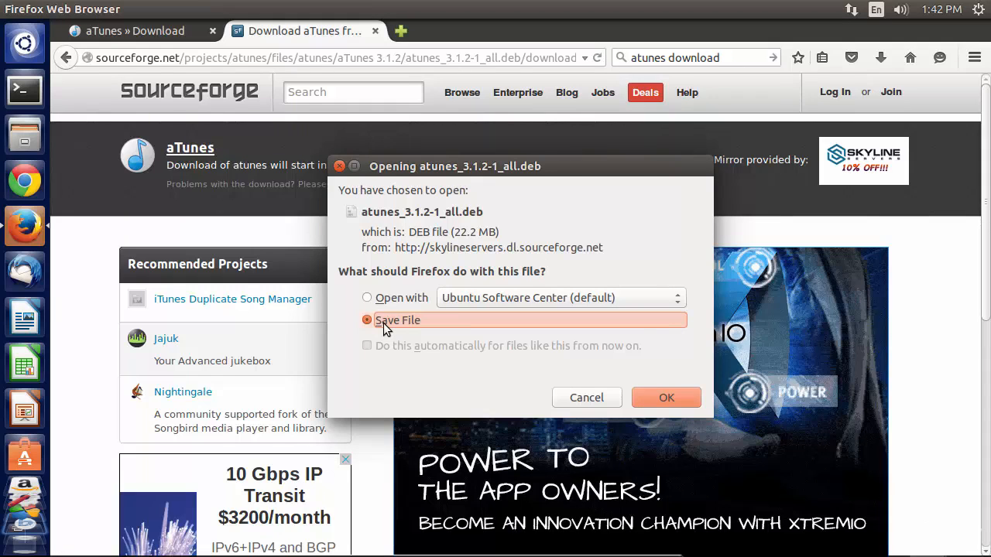
mouse_move(386, 309)
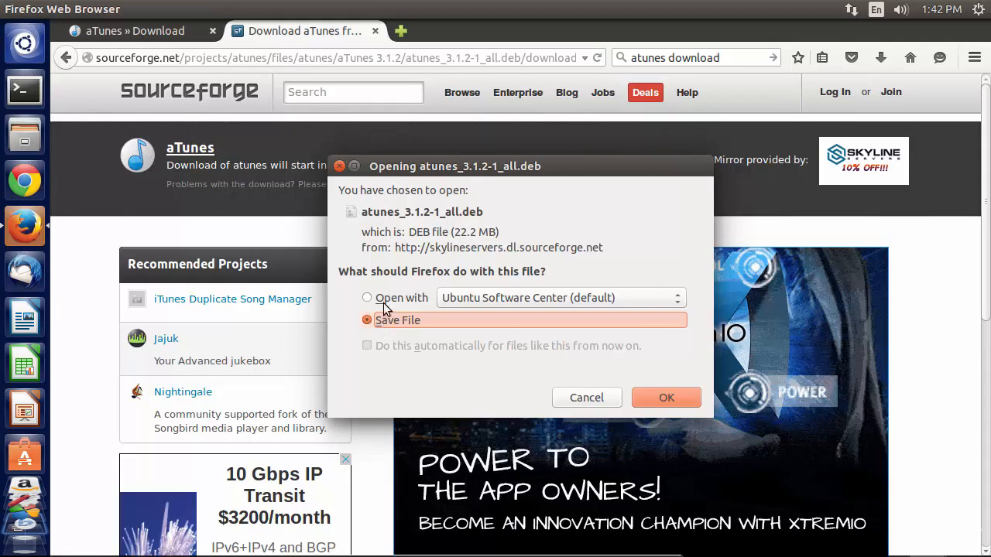
left_click(367, 297)
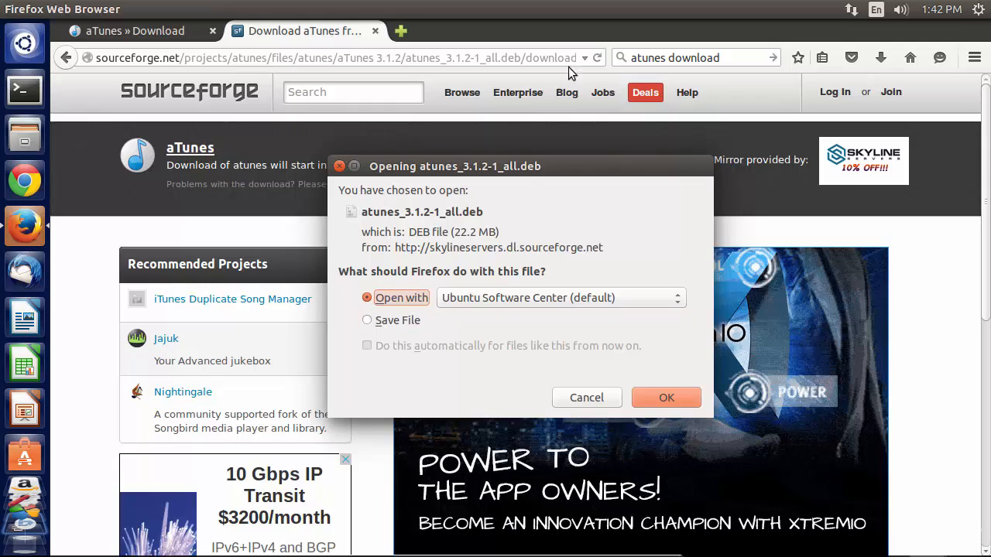
mouse_move(540, 303)
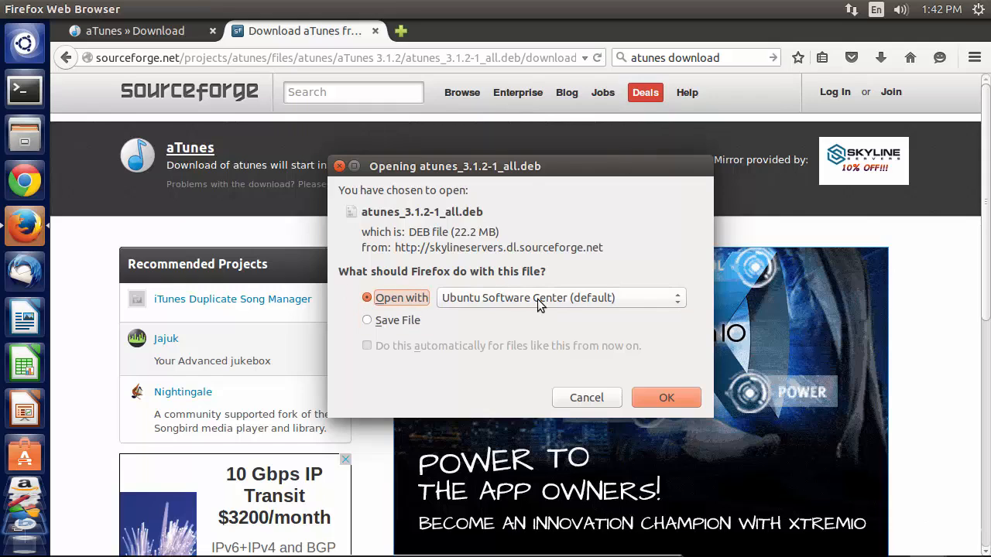
mouse_move(675, 395)
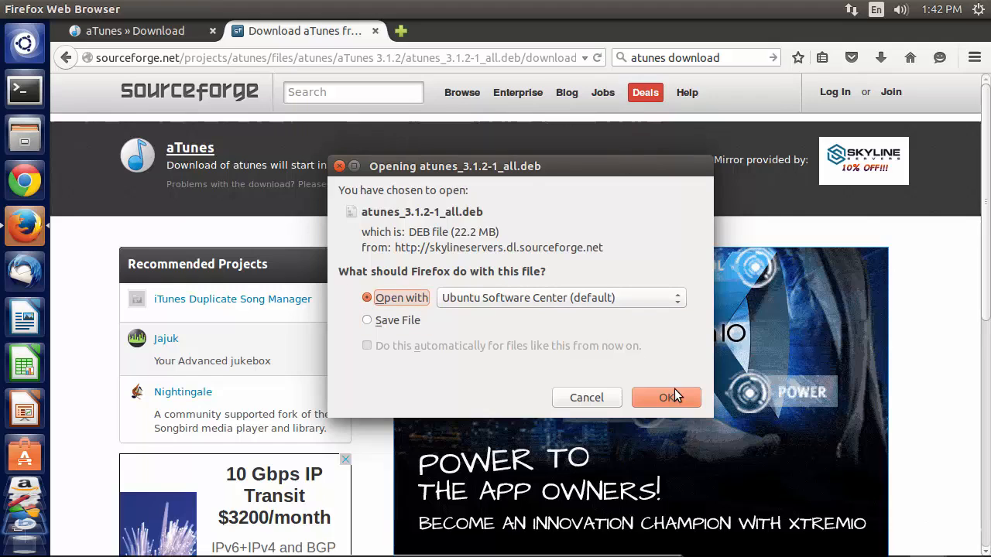
mouse_move(676, 398)
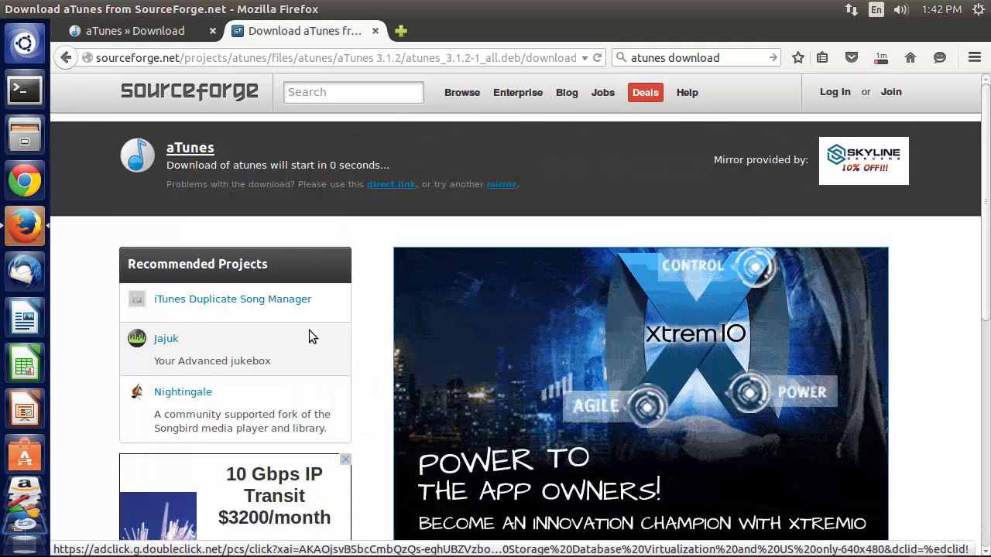
left_click(25, 135)
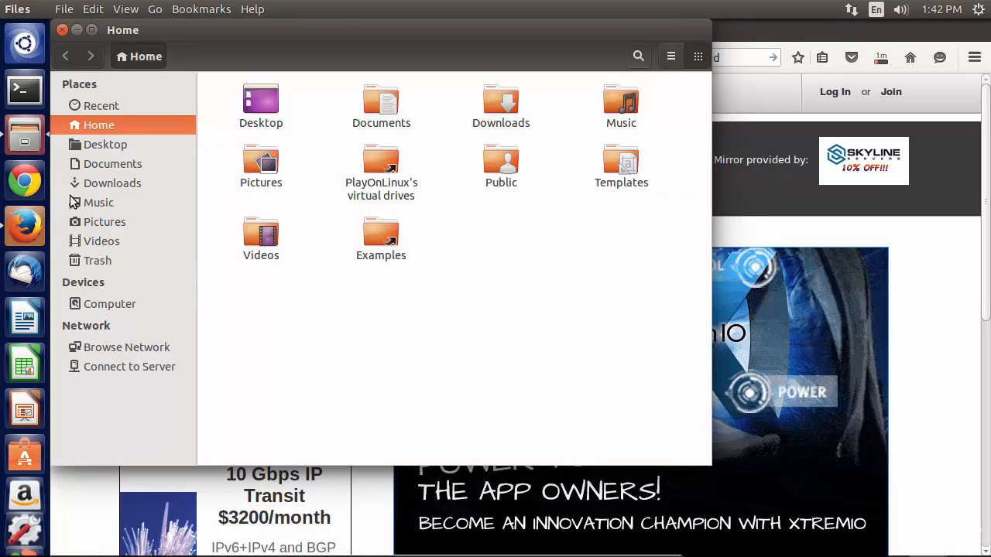
left_click(112, 183)
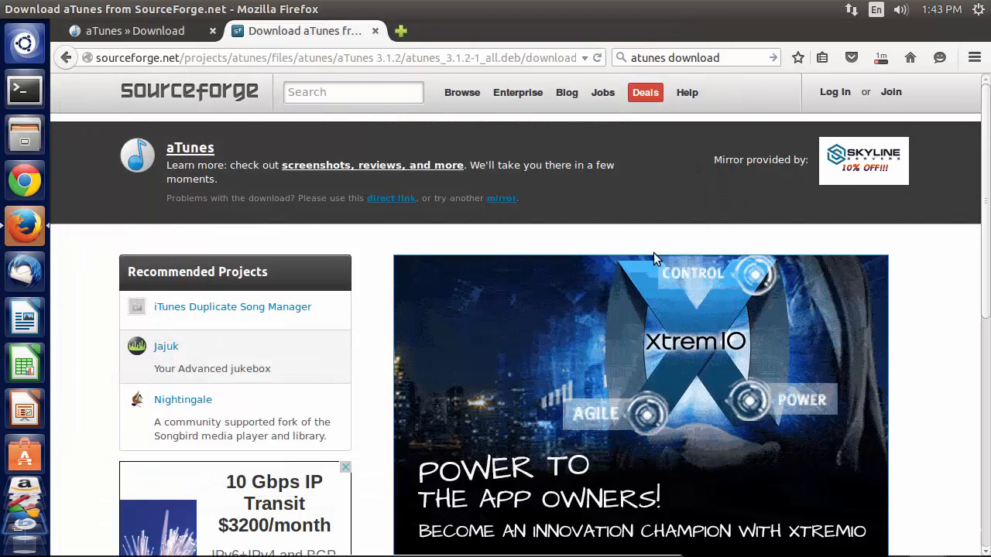
- Show the atunes_3.1.2-1_all.deb download progress in Firefox's Downloads panel
left_click(880, 58)
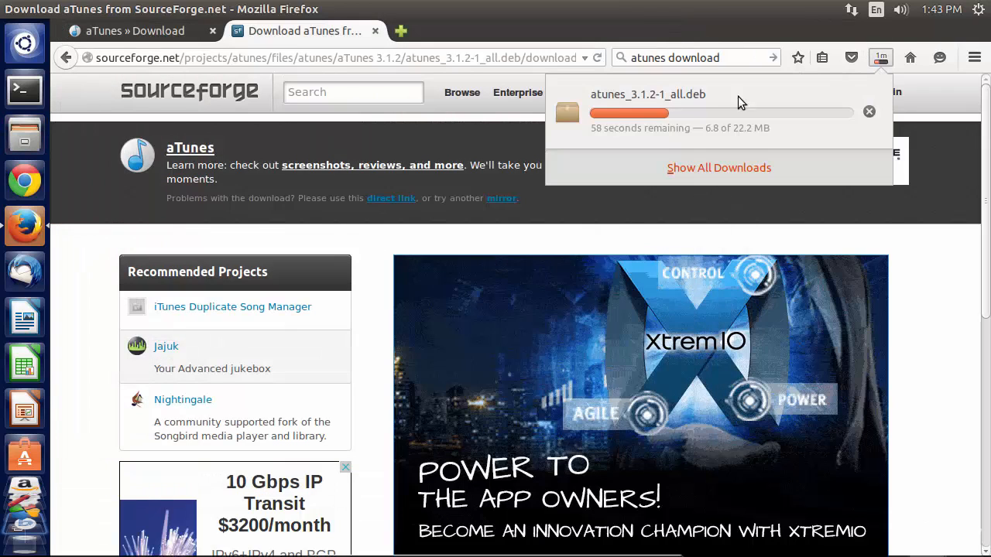
mouse_move(816, 126)
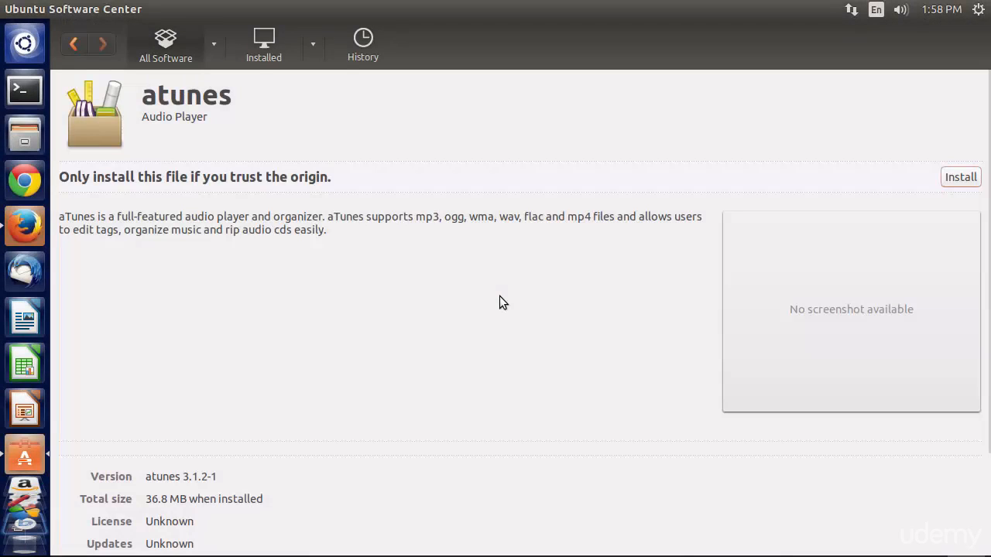
mouse_move(78, 213)
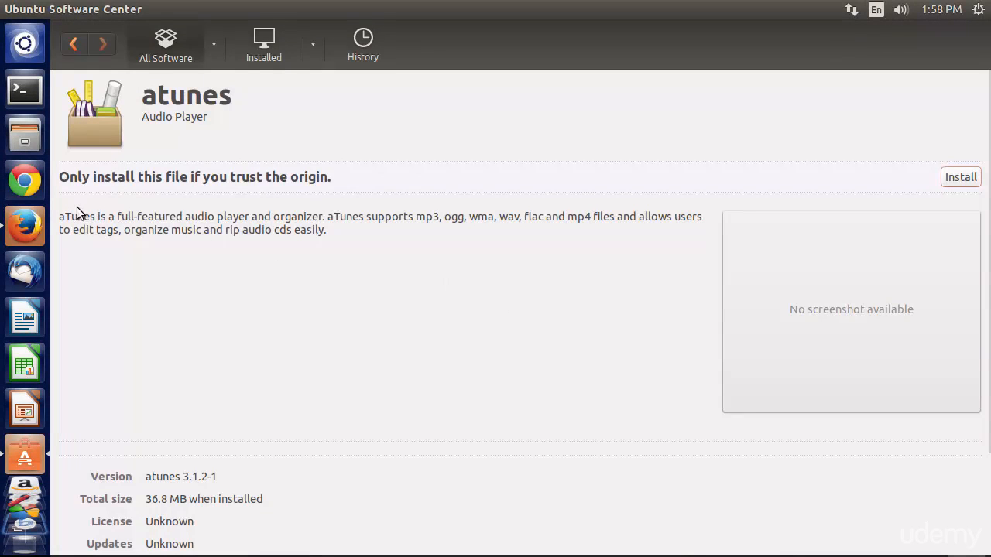
mouse_move(324, 190)
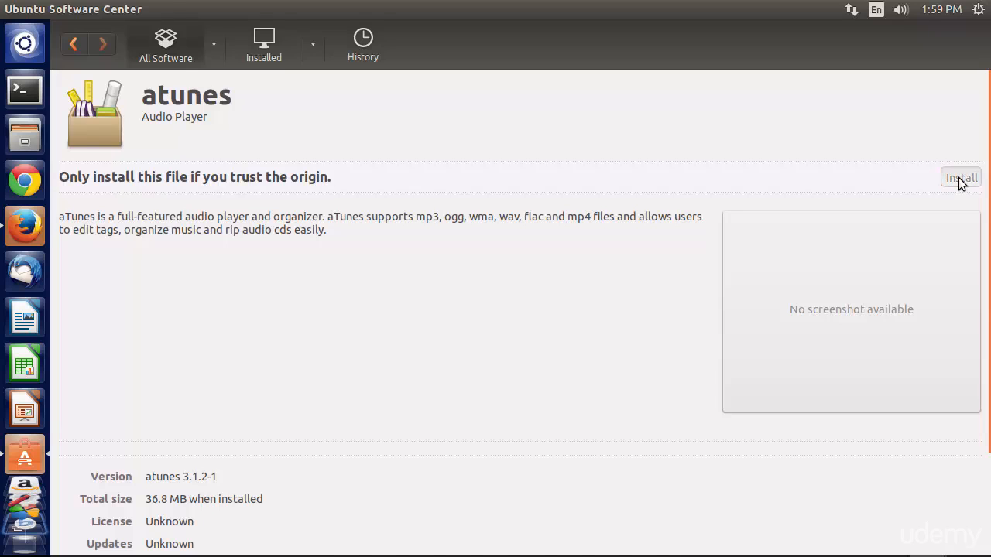
- Install the atunes 3.1.2-1 package, bringing up the bad-quality warning
left_click(961, 177)
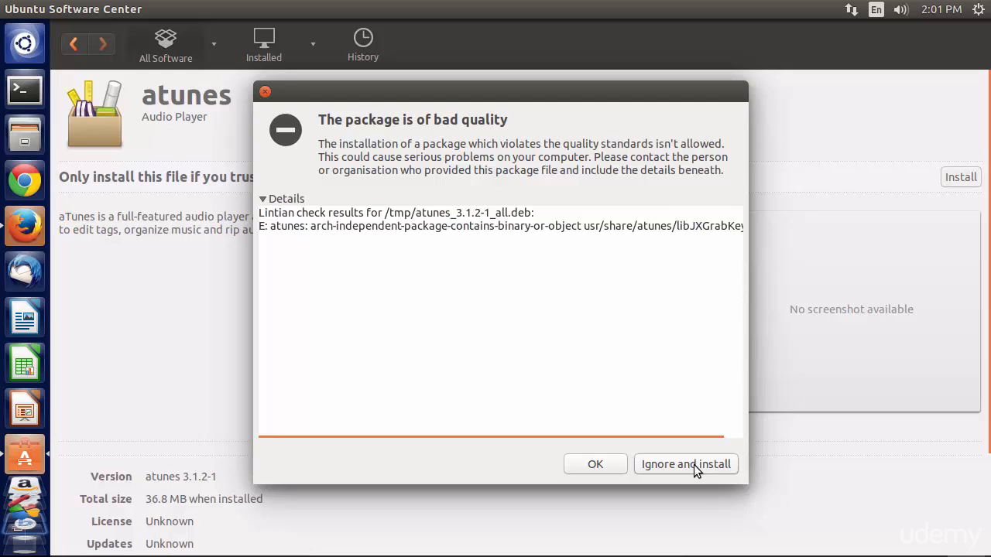
- Choose Ignore and install, then authenticate to install aTunes 3.1.2-1
left_click(685, 463)
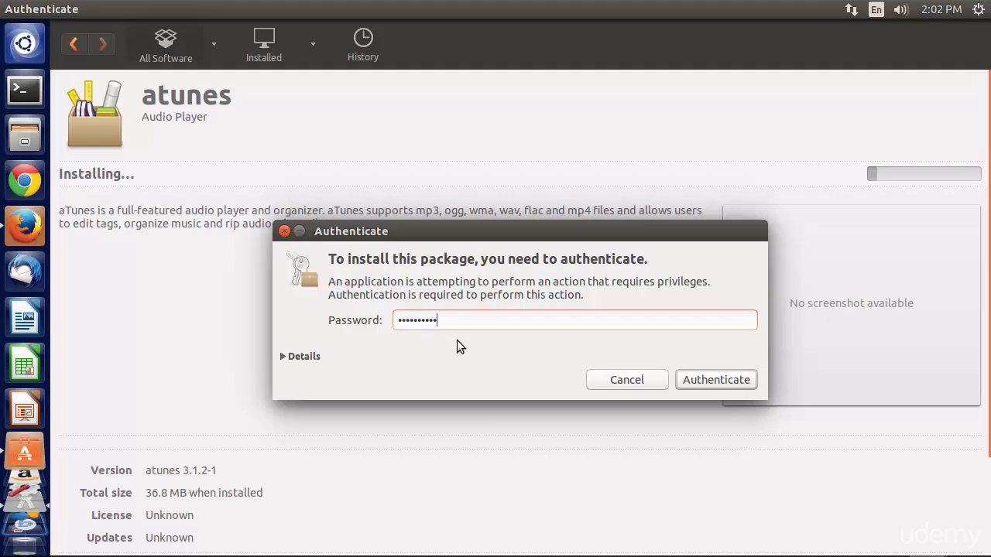
left_click(716, 379)
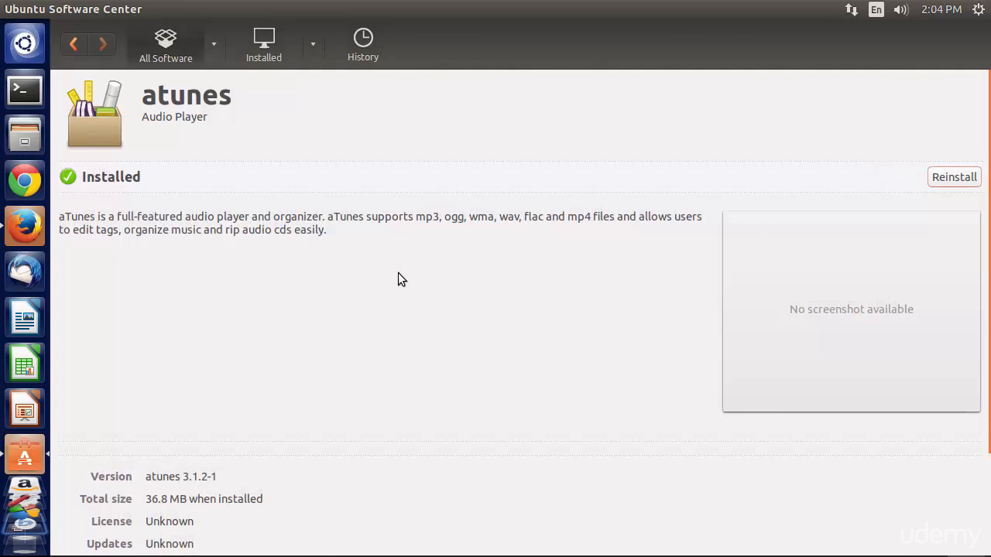
mouse_move(261, 264)
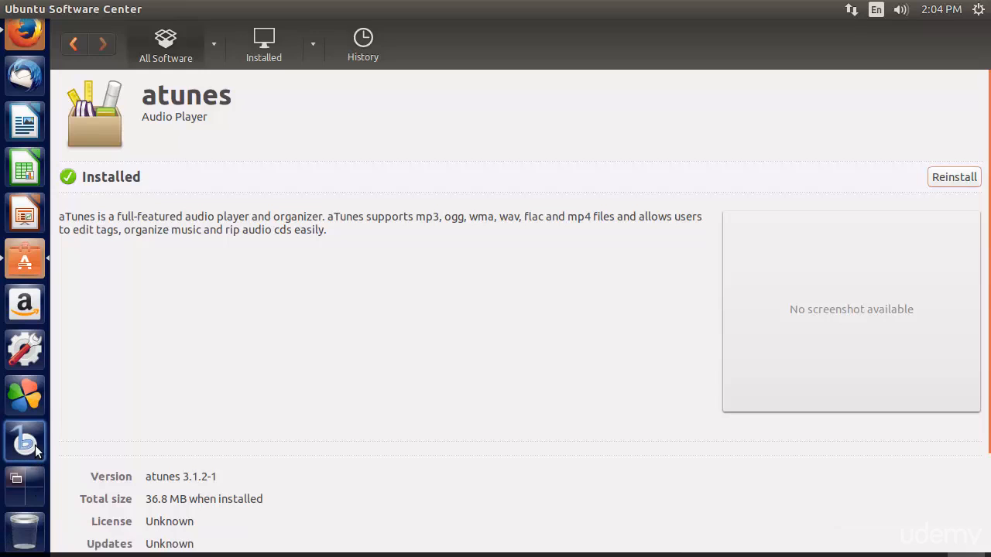
mouse_move(25, 350)
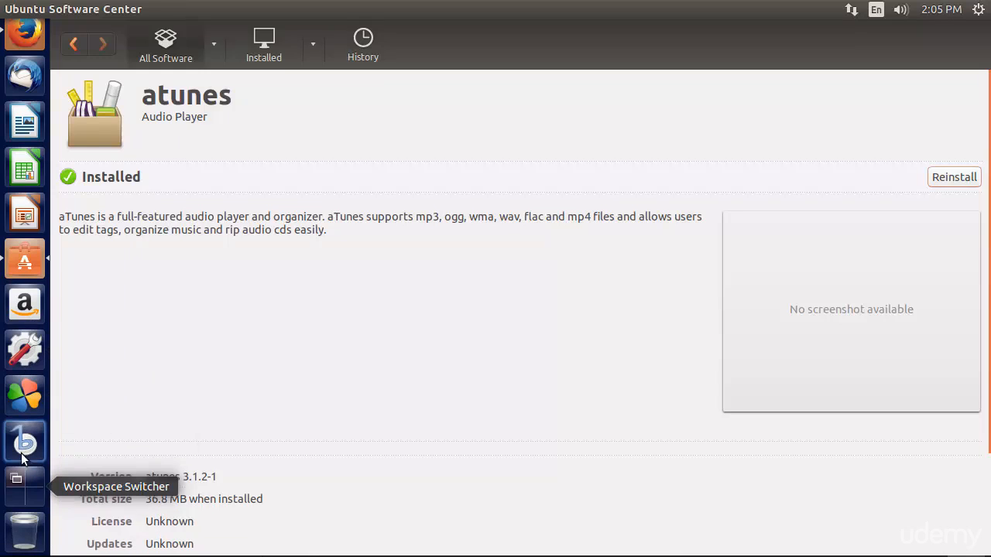
mouse_move(24, 36)
type("atunes")
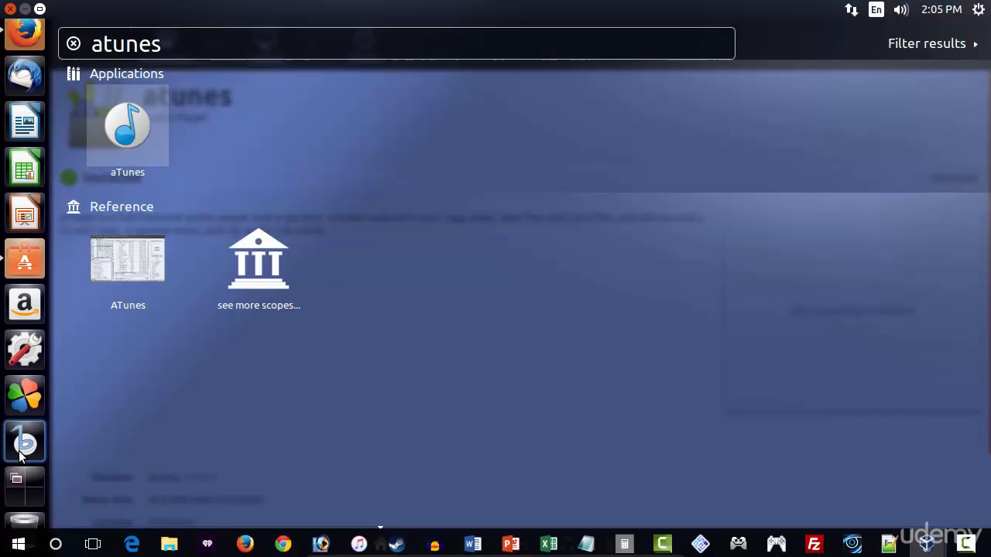
mouse_move(25, 441)
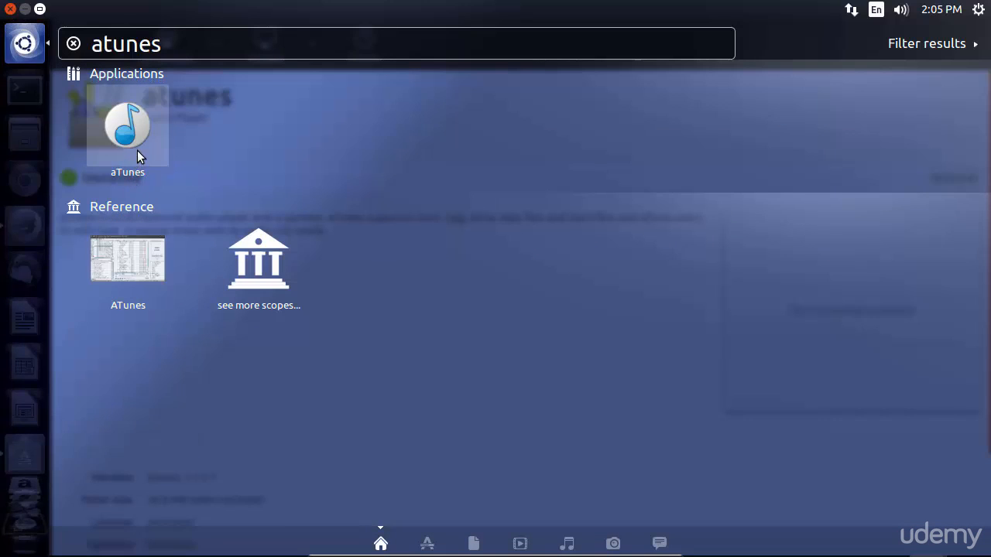
- Launch aTunes from the Dash search results
left_click(127, 126)
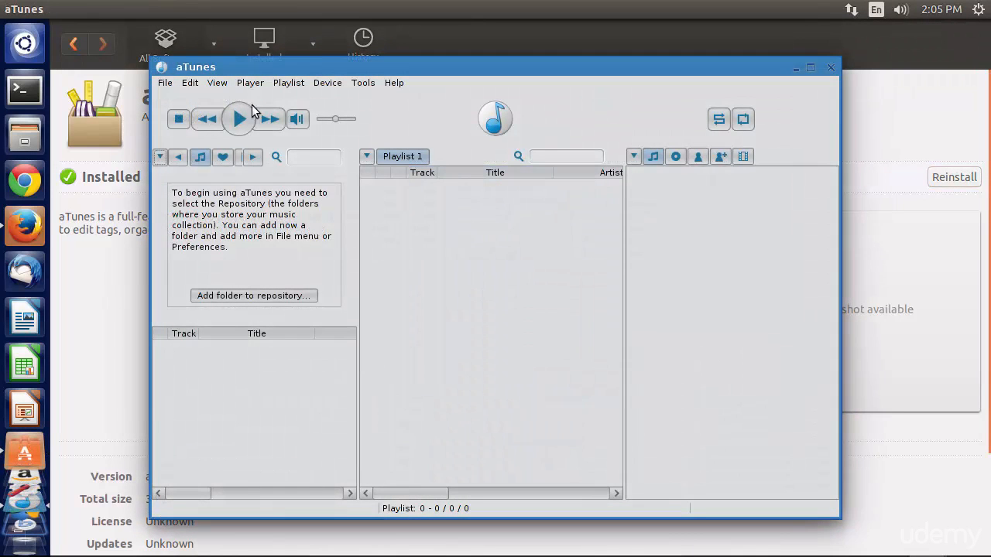
- Maximize the aTunes window and look over the View menu
left_click(810, 67)
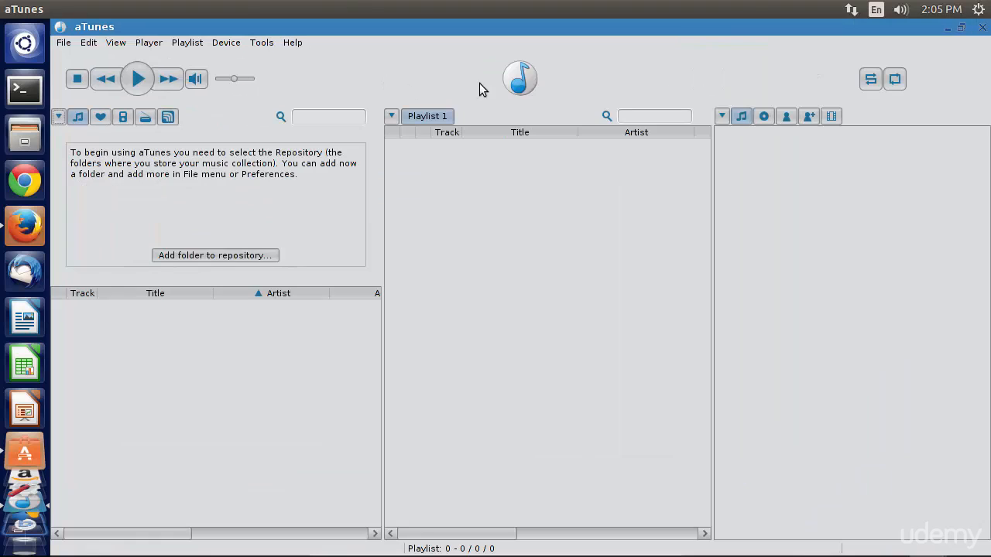
mouse_move(385, 239)
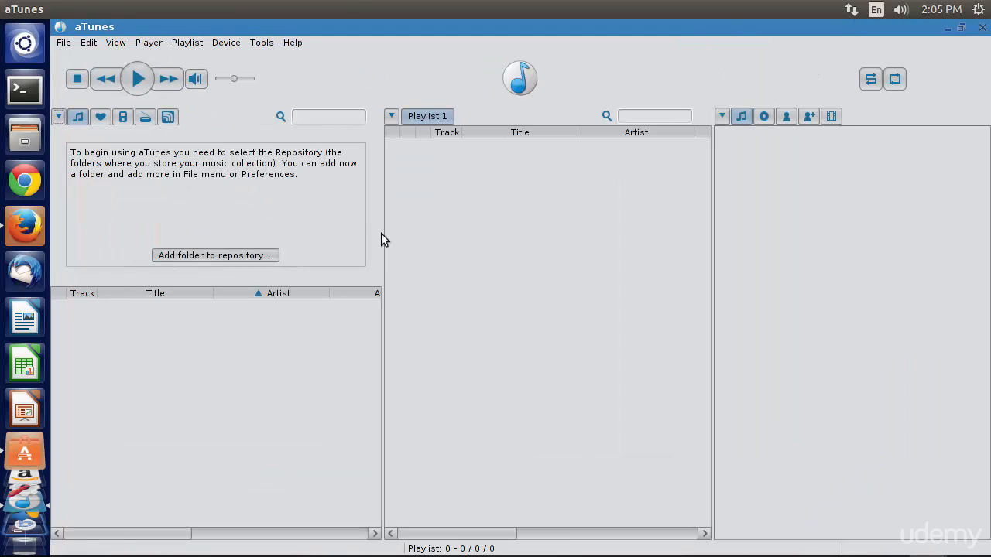
mouse_move(397, 244)
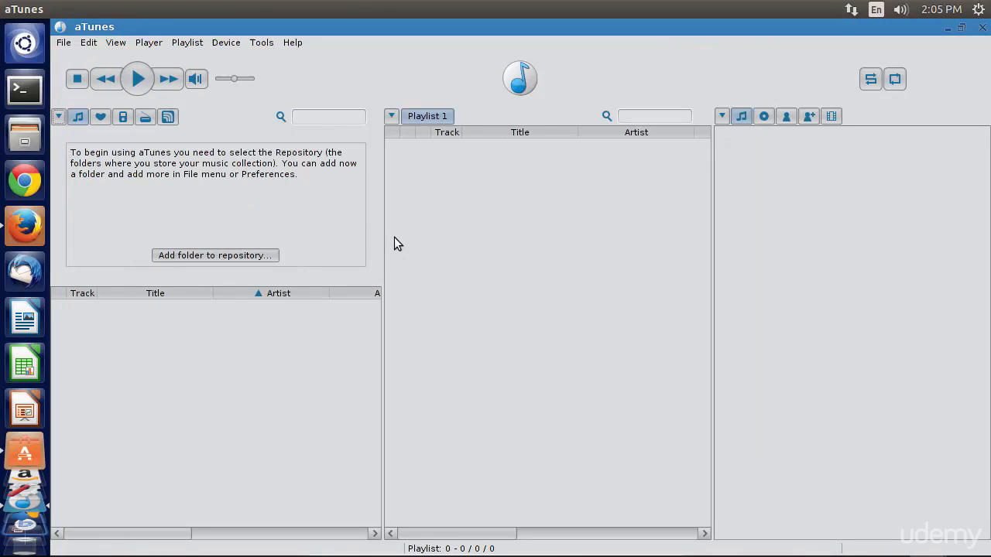
mouse_move(424, 206)
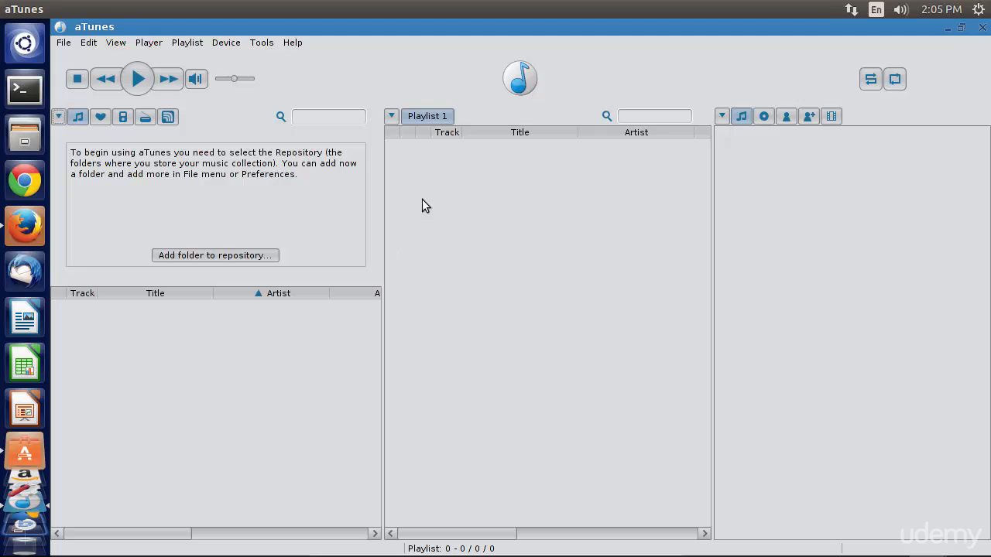
mouse_move(278, 166)
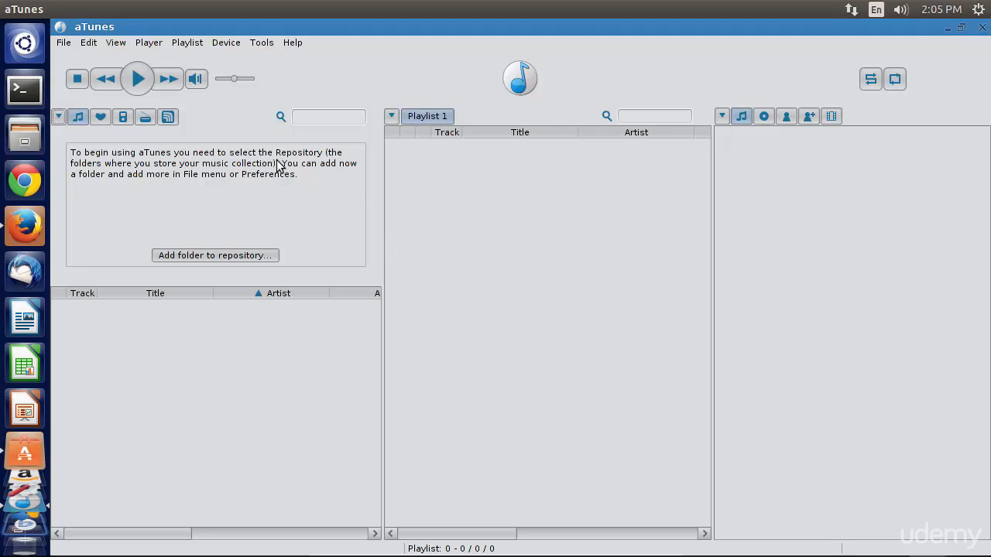
mouse_move(358, 99)
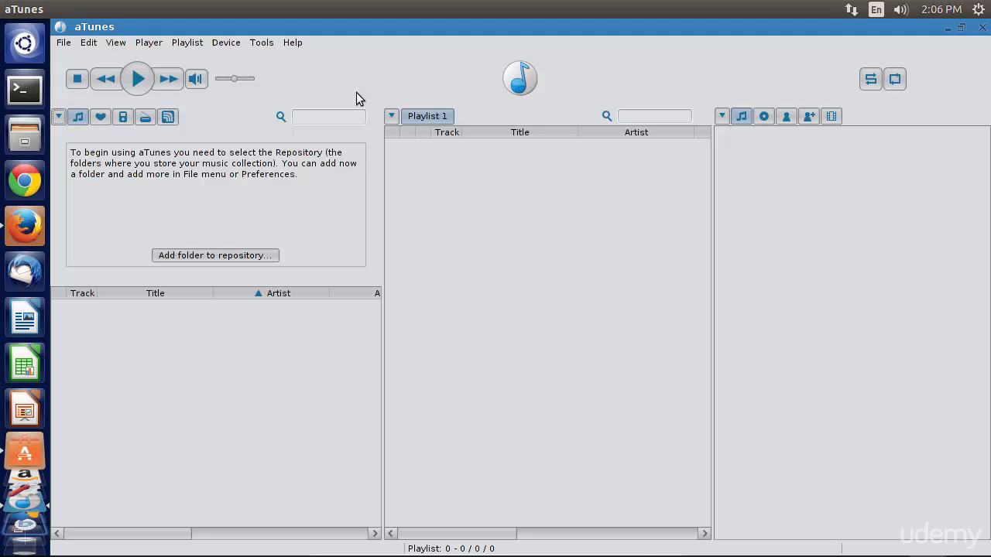
mouse_move(348, 153)
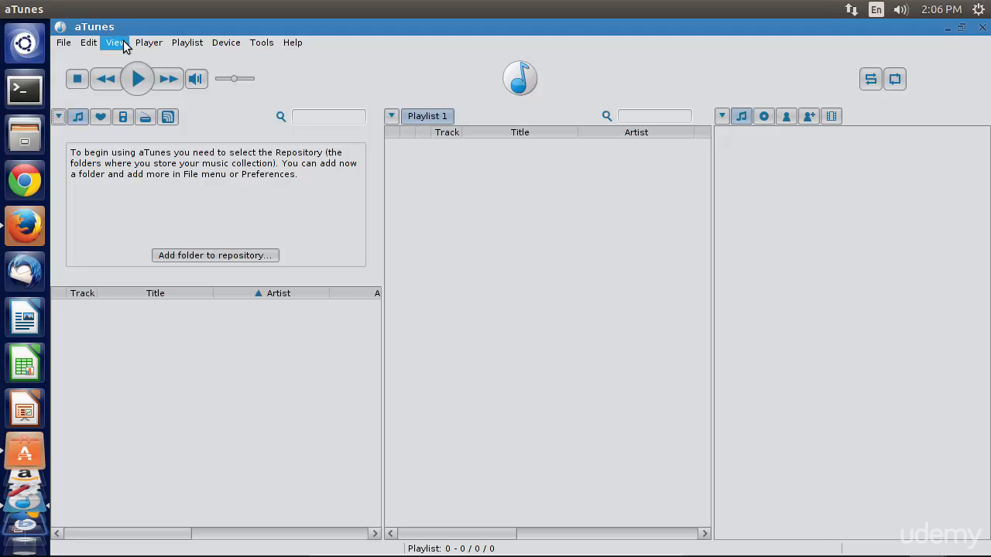
left_click(88, 42)
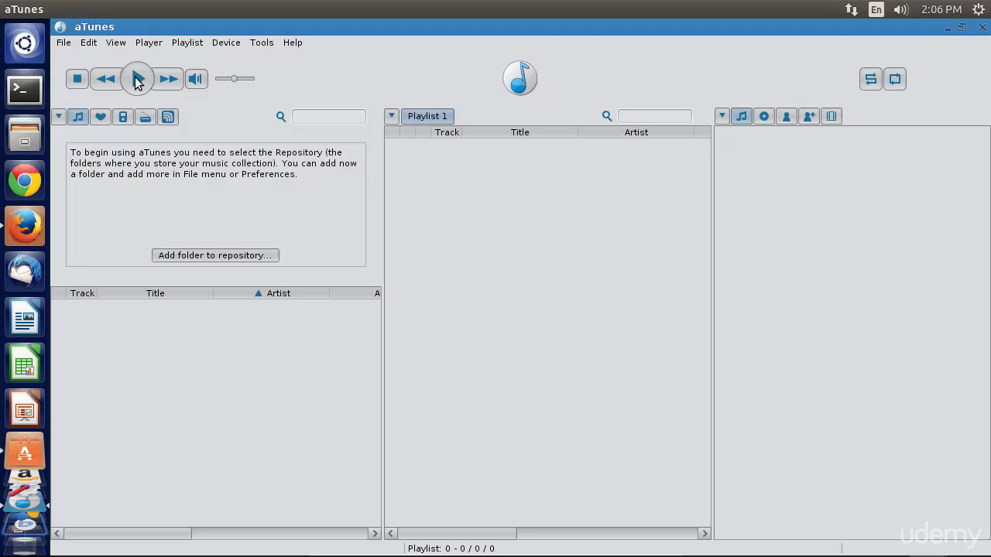
mouse_move(413, 271)
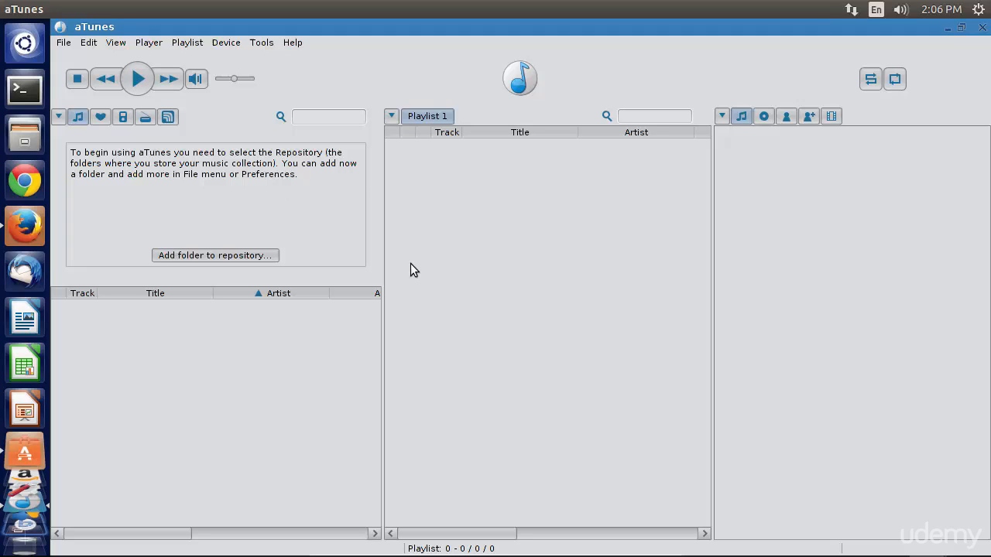